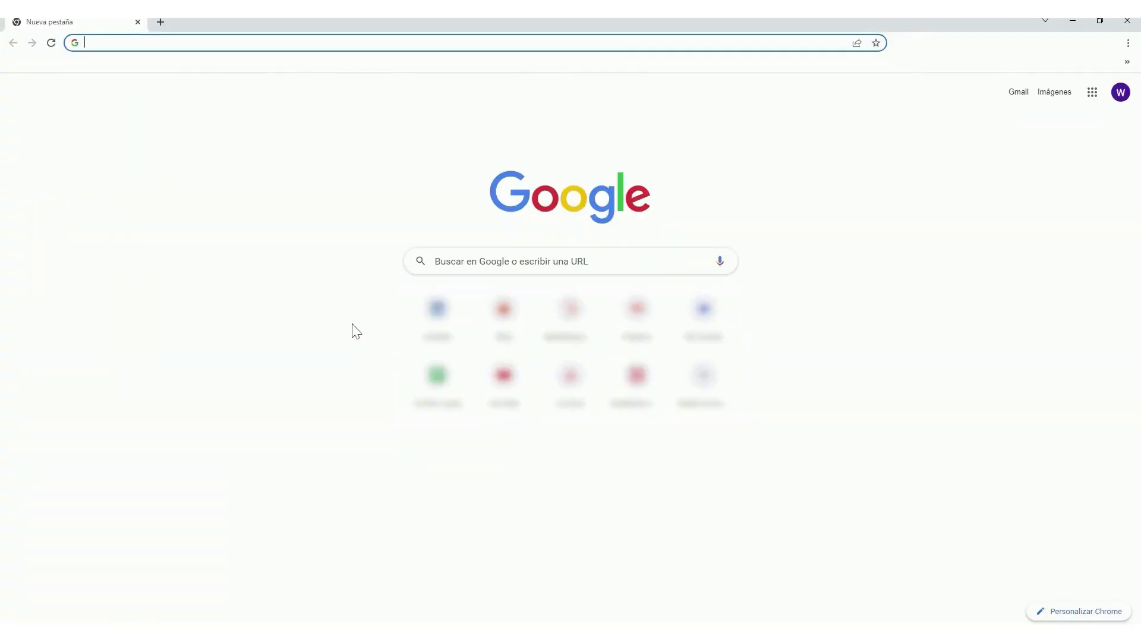
- Search 'remove content google' and open the 'Removing Content From Google - Legal Help' result
text(remove content google)
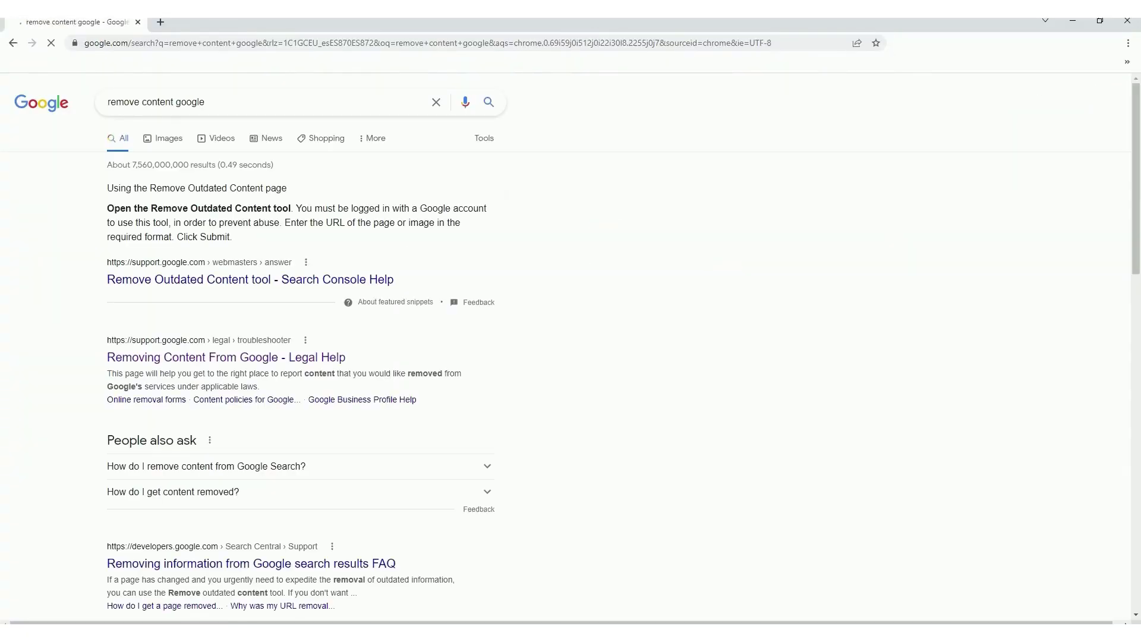
click(224, 357)
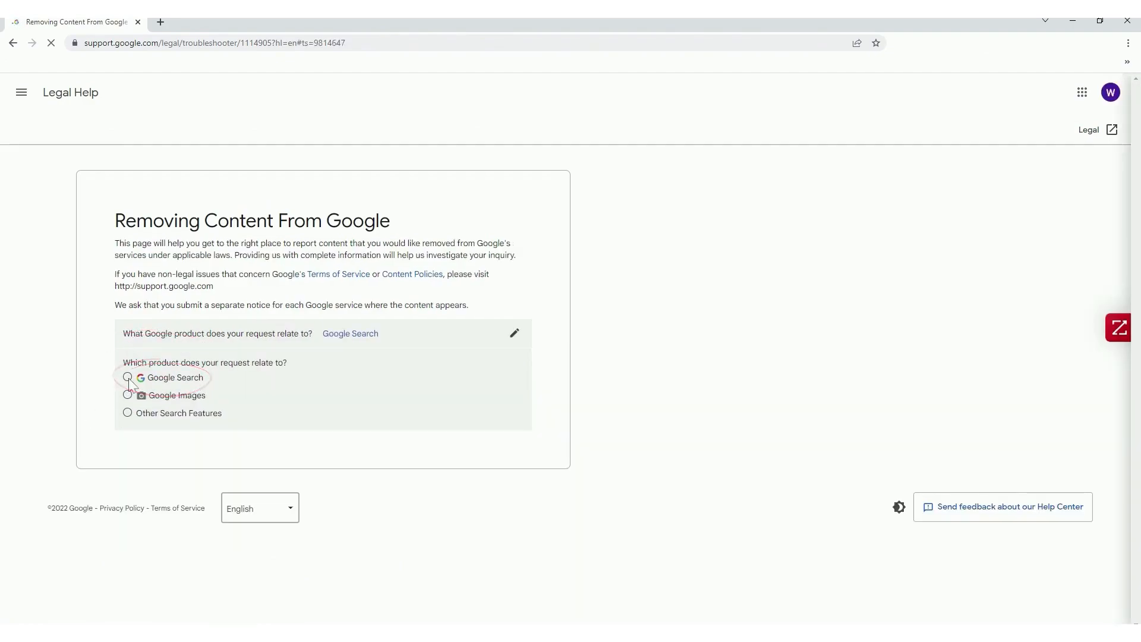
- Choose Google Search, intellectual property, copyright infringement, owner, and Other, then create the request
click(127, 377)
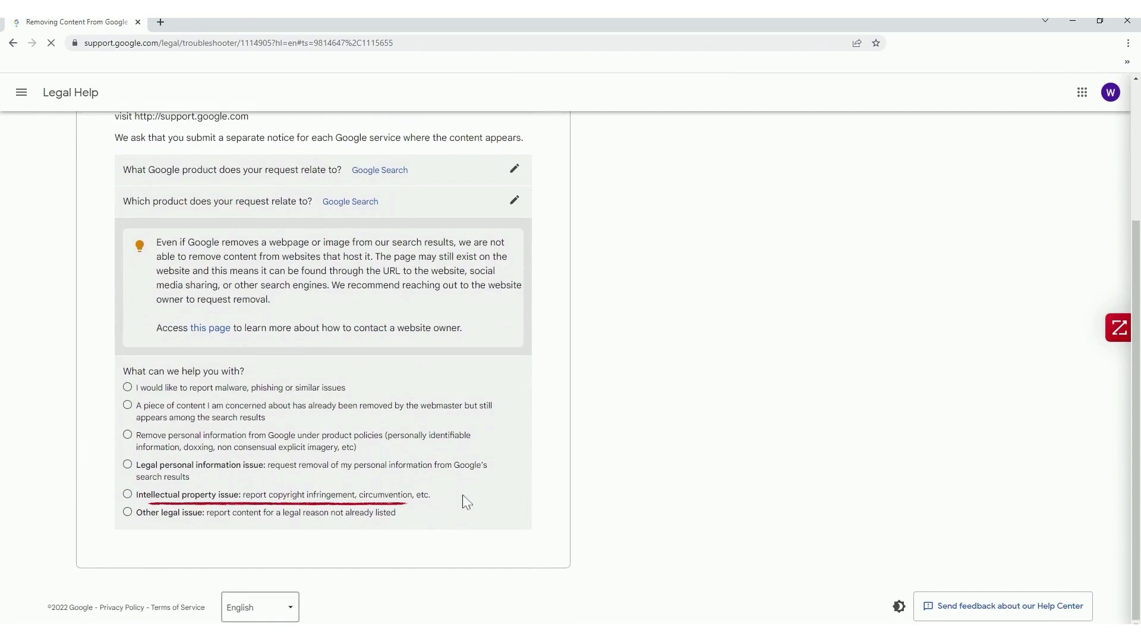
click(127, 494)
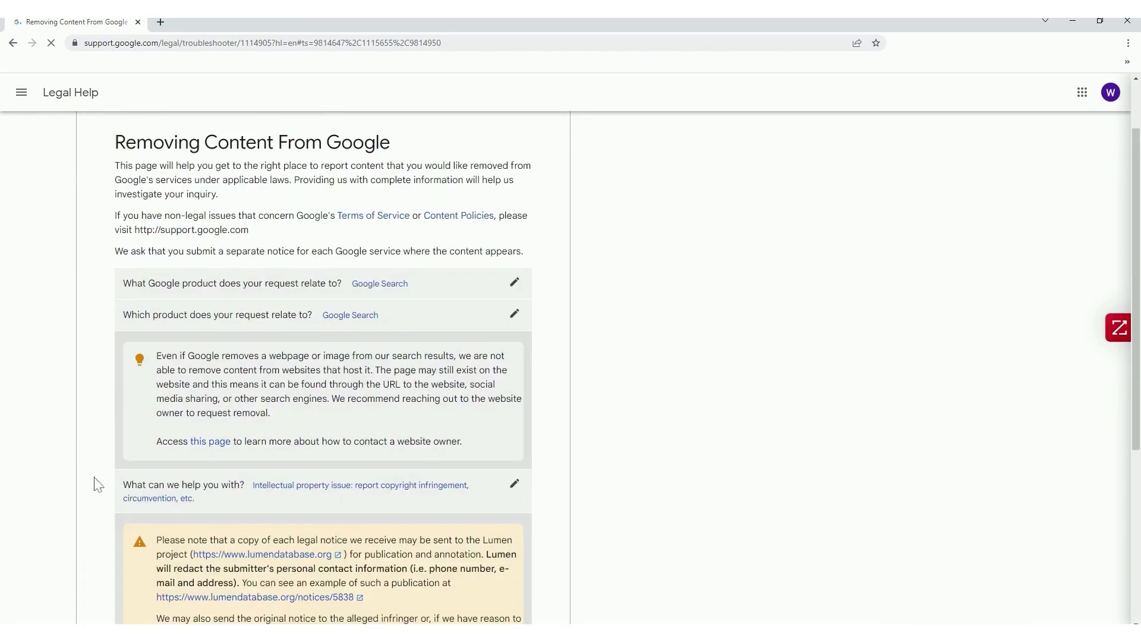
scroll(down, 3)
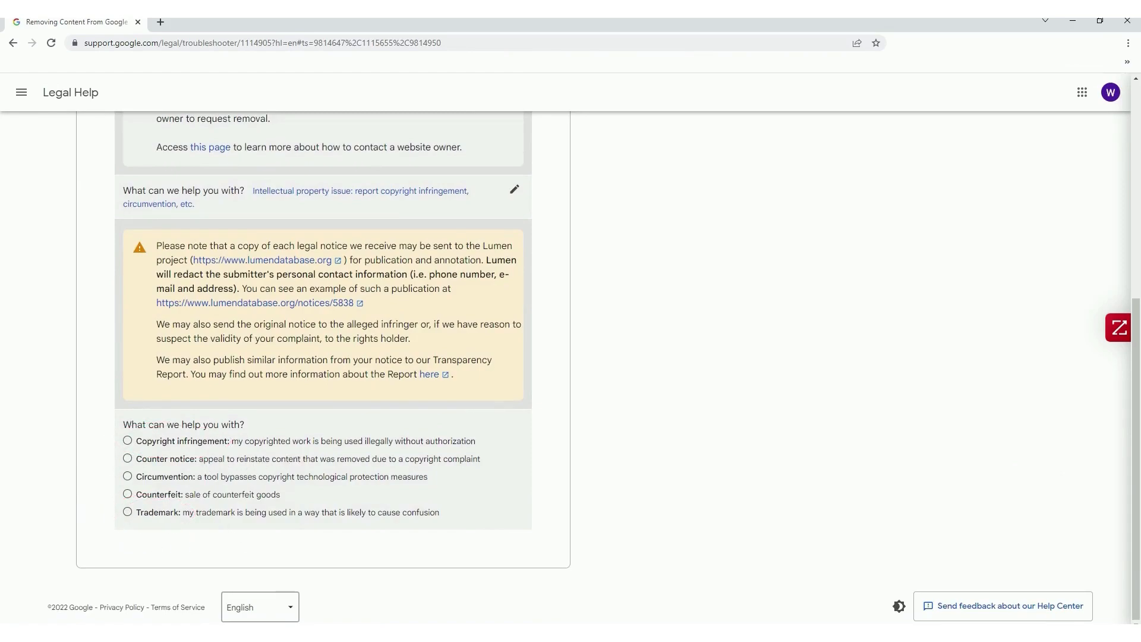
click(127, 441)
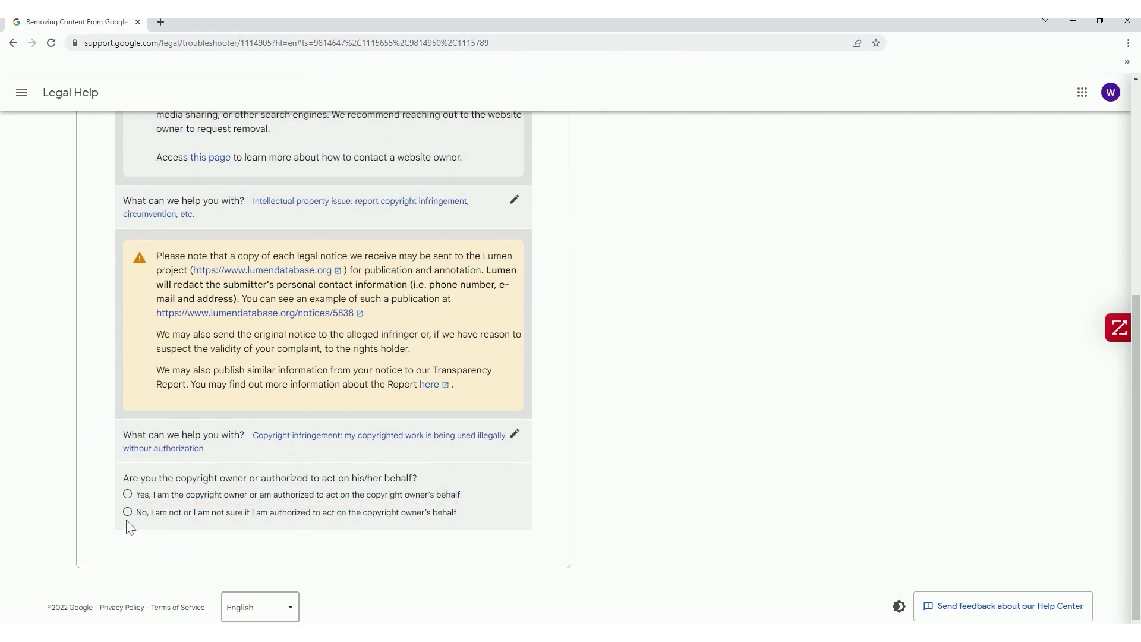
click(128, 494)
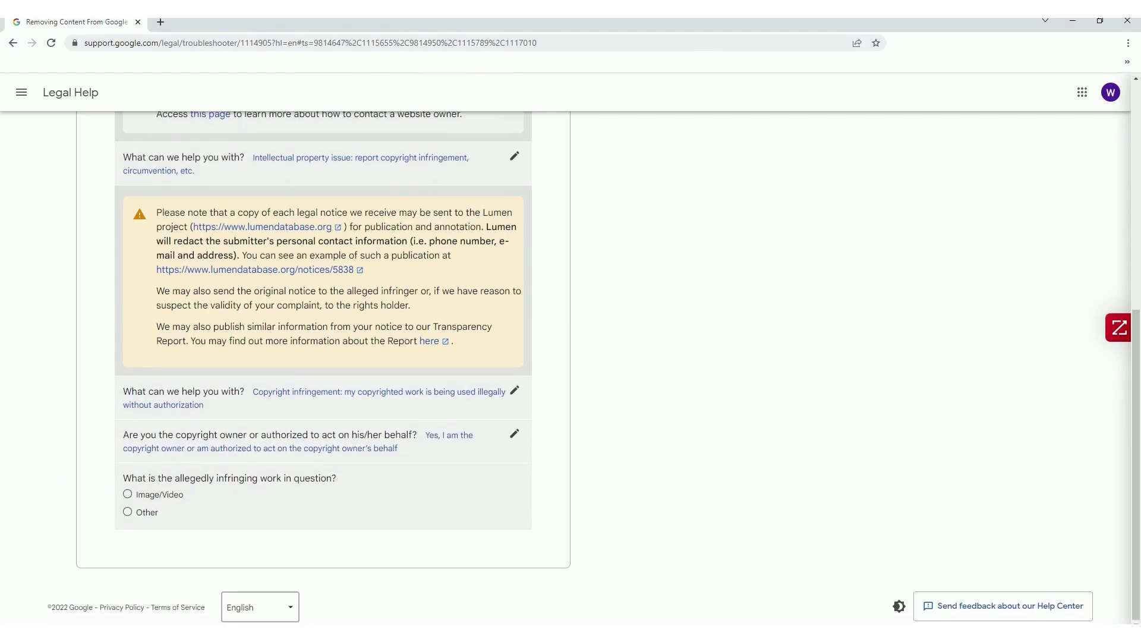
click(127, 512)
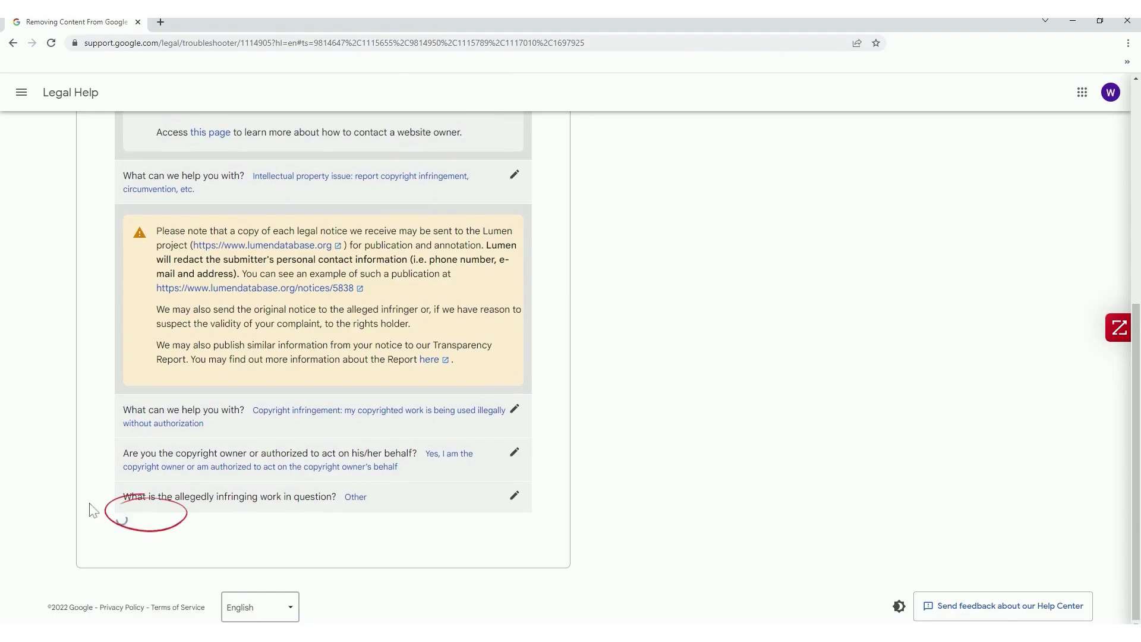
scroll(down, 3)
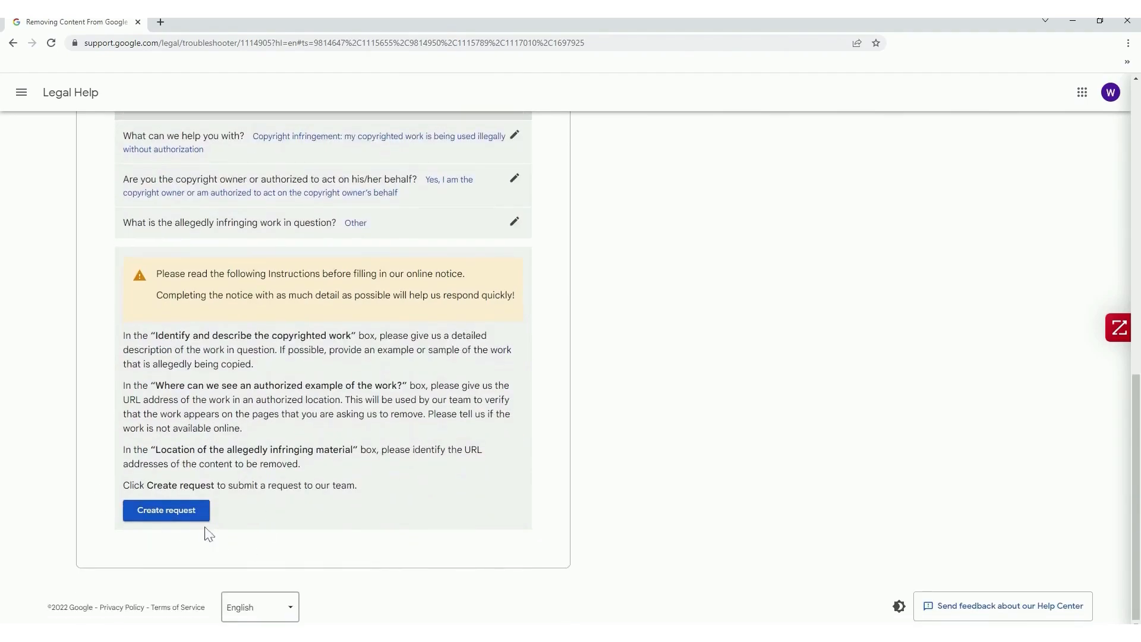
click(166, 510)
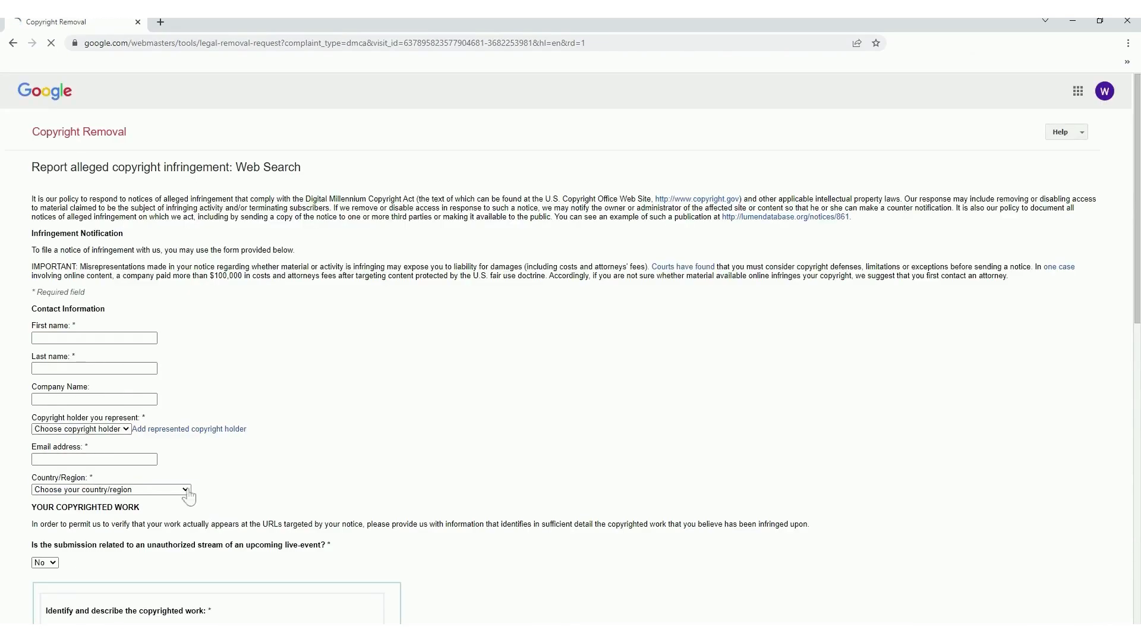
- Enter company name 'Red Points' and choose Self as the represented copyright holder
scroll(down, 3)
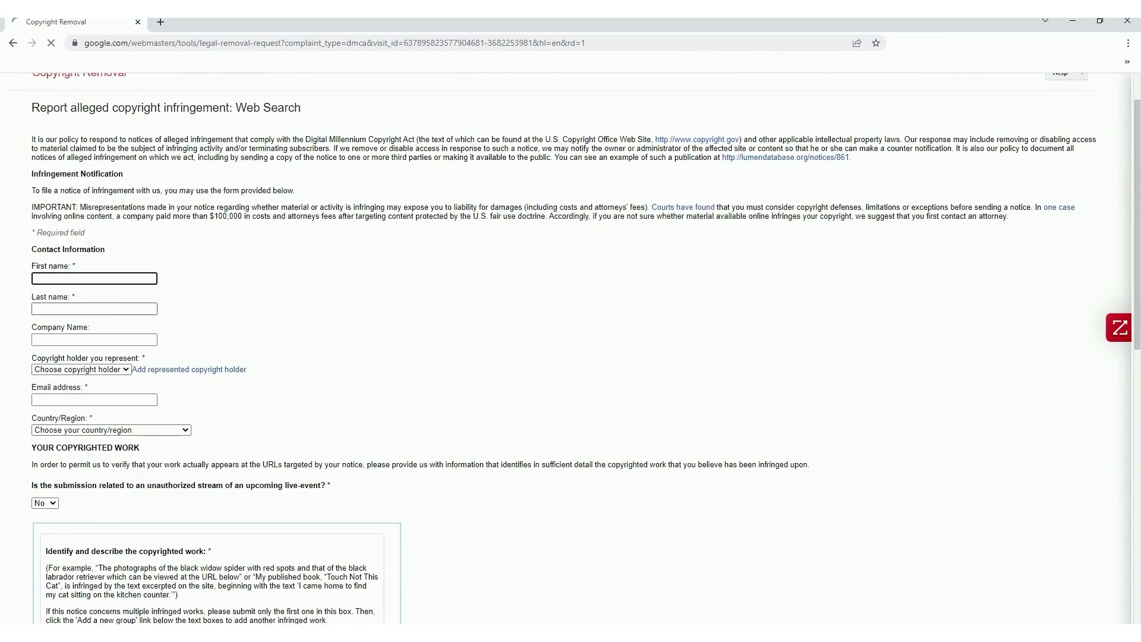
click(94, 340)
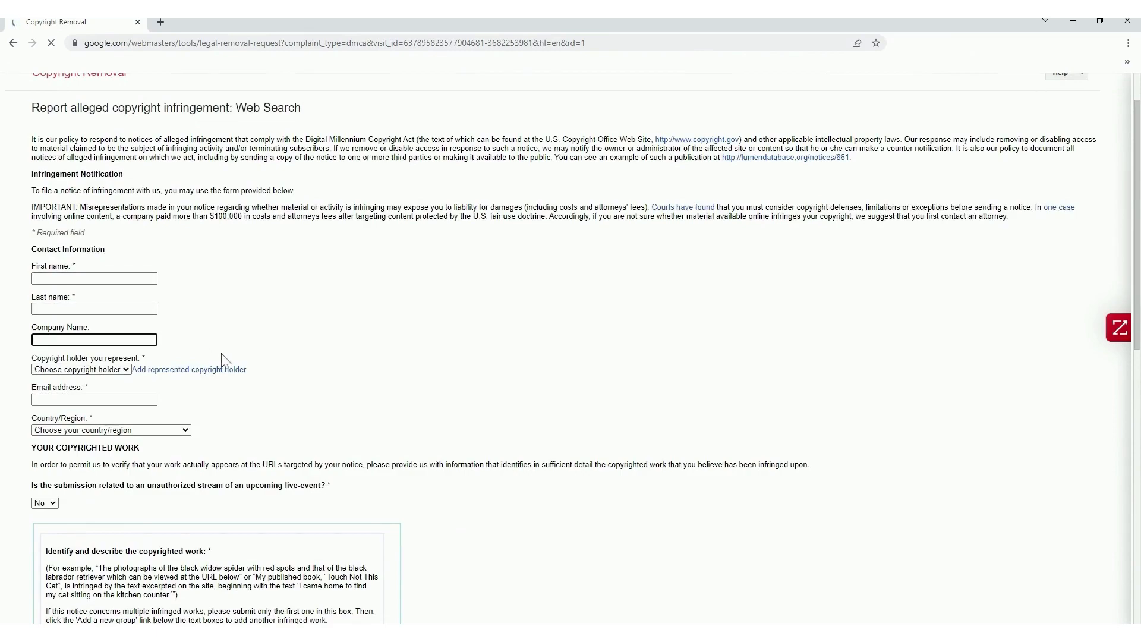
text(Red Po)
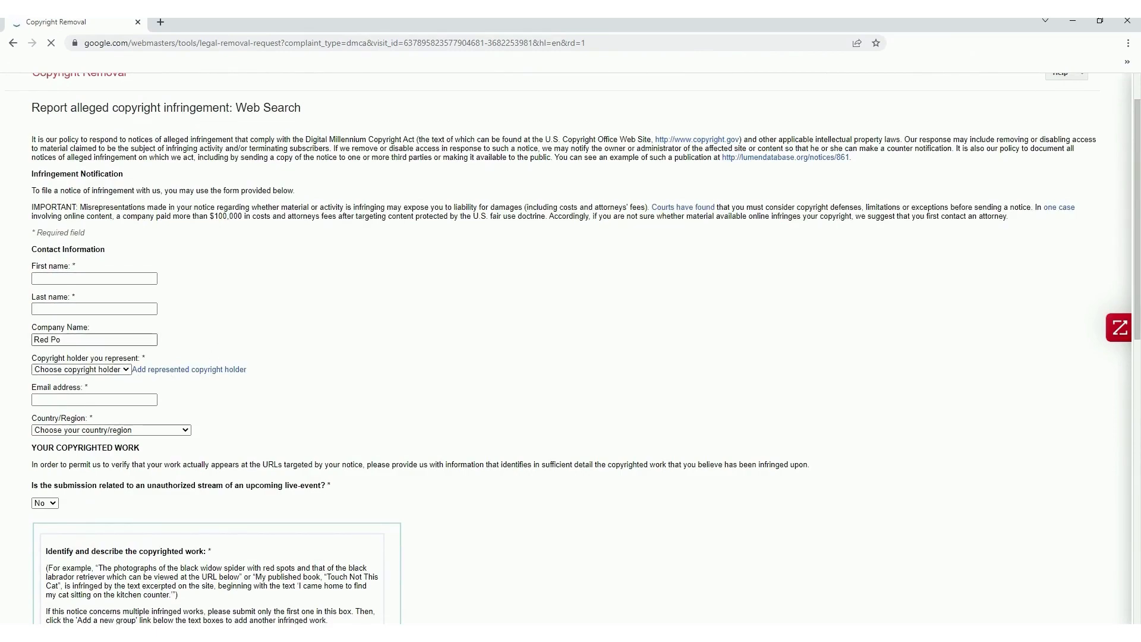
text(ints)
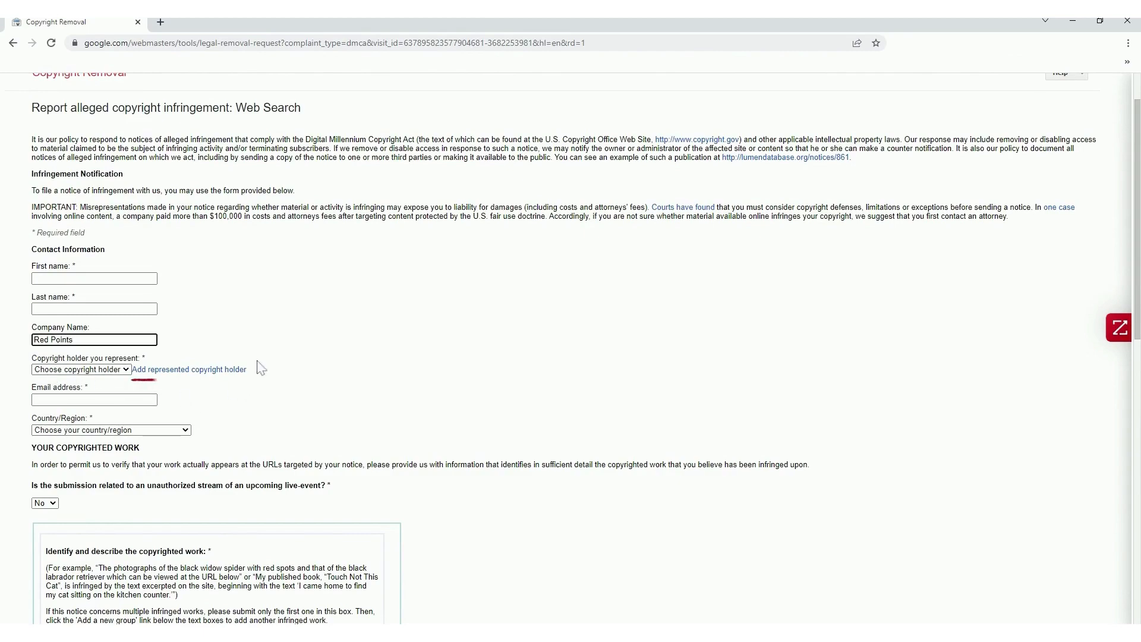
mouse_move(123, 383)
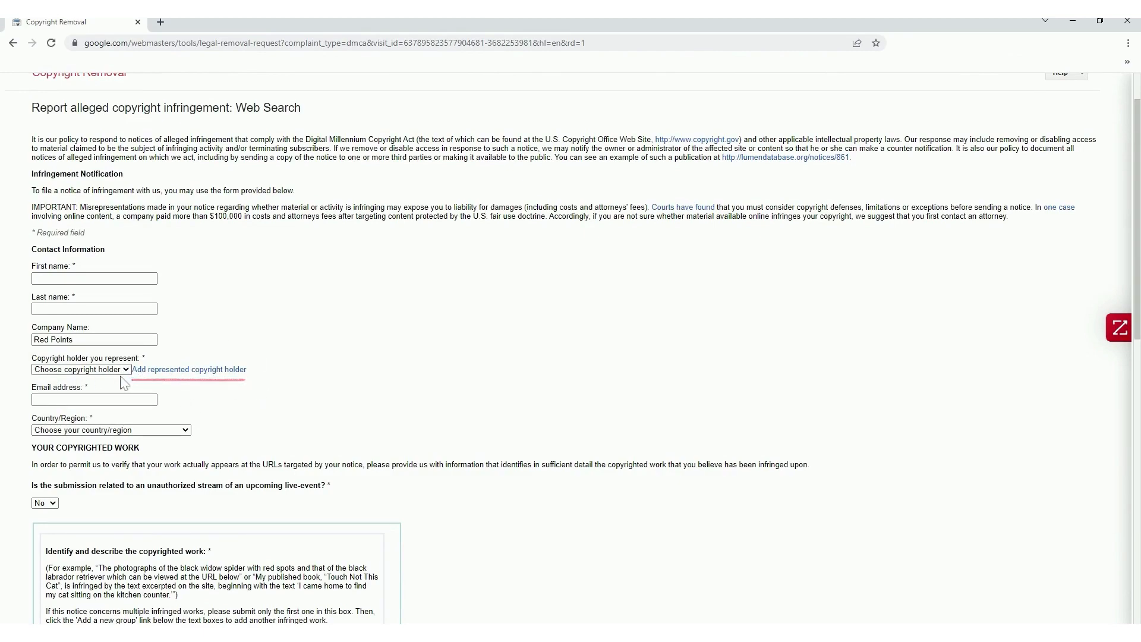
click(80, 369)
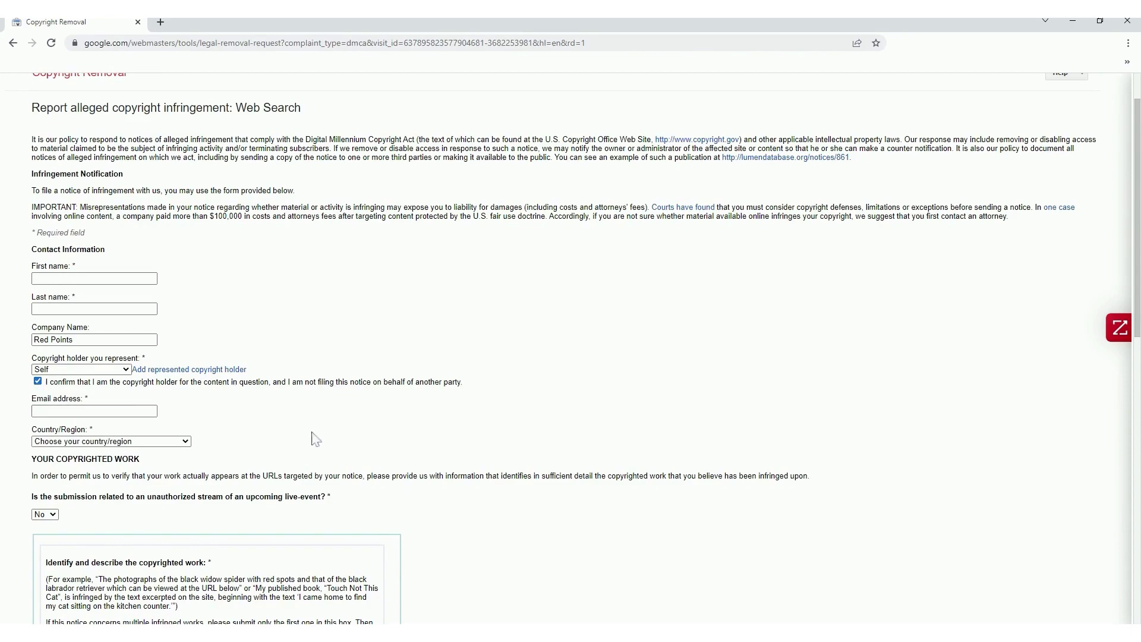
scroll(down, 3)
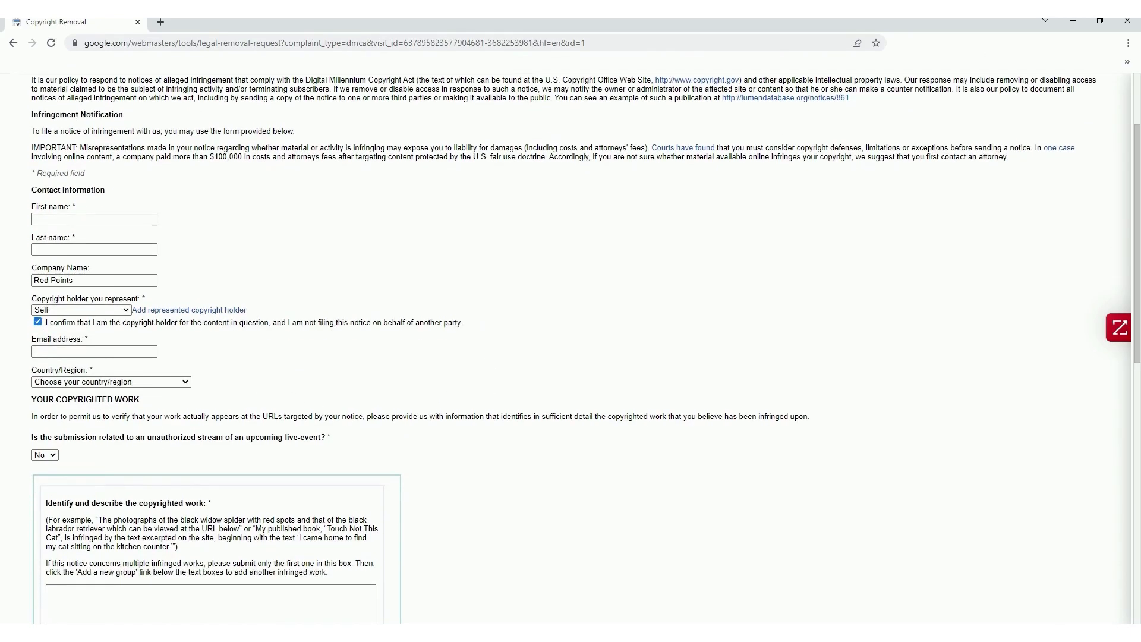
mouse_move(281, 376)
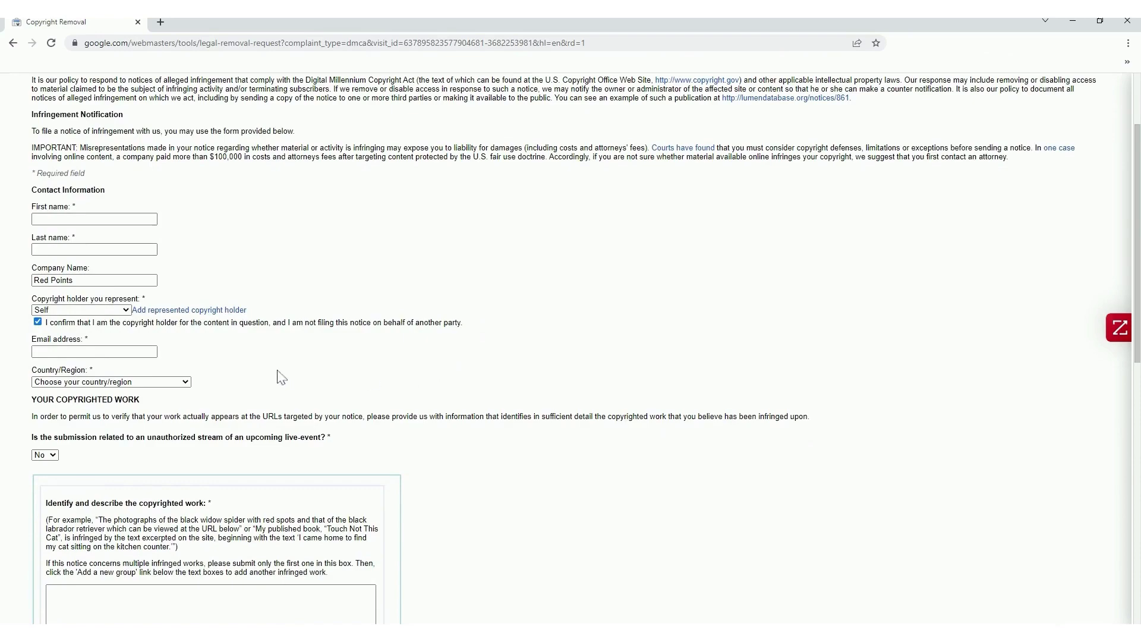
click(94, 352)
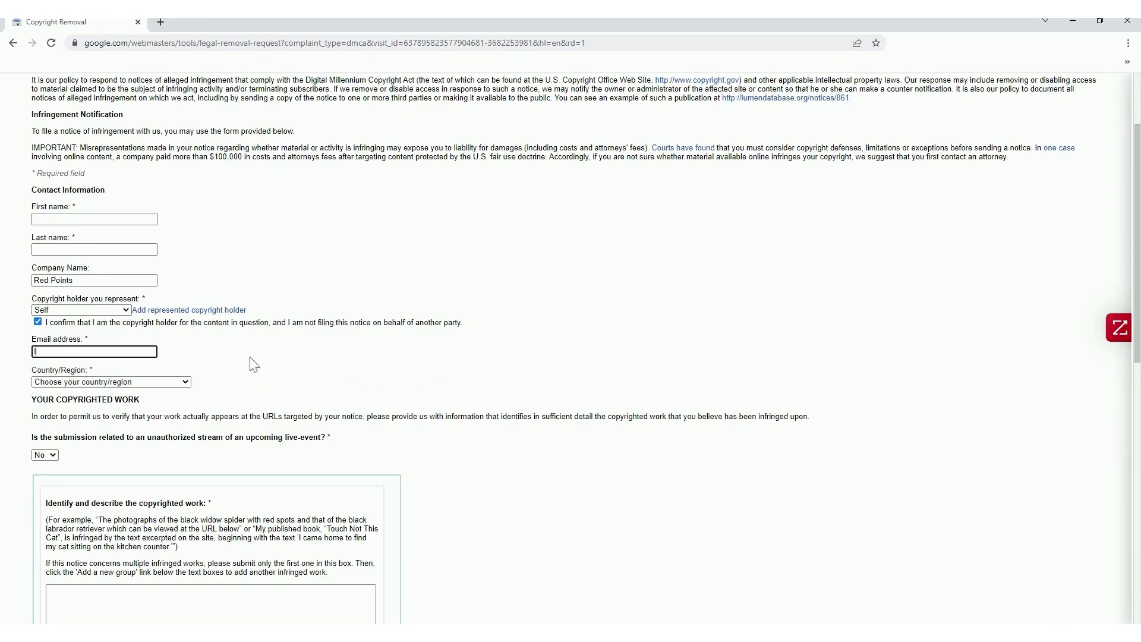
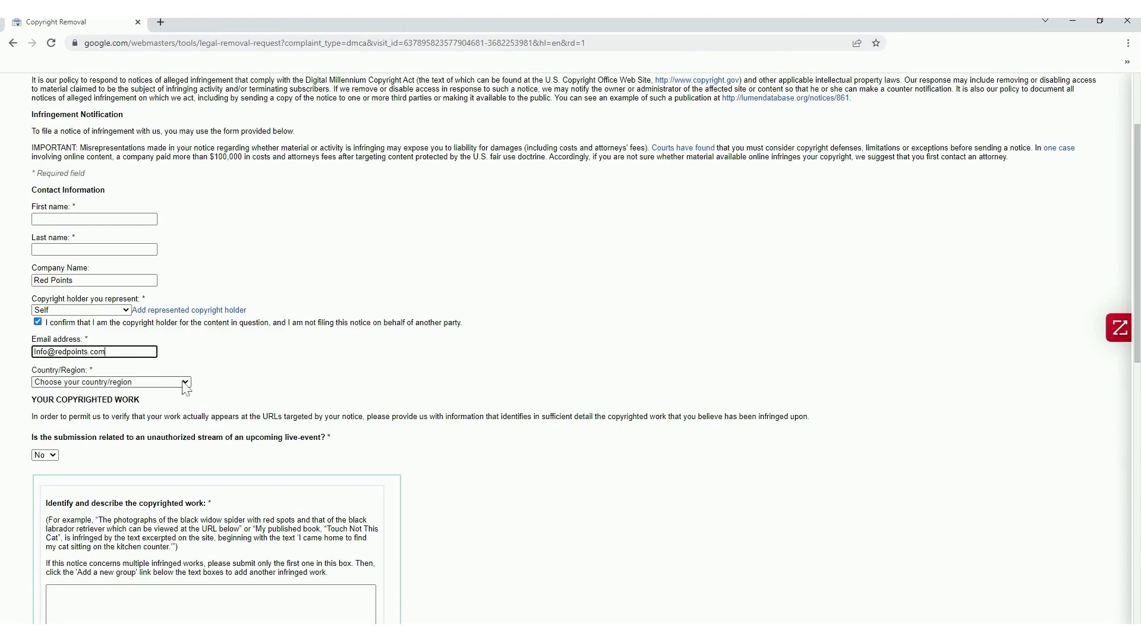
click(110, 383)
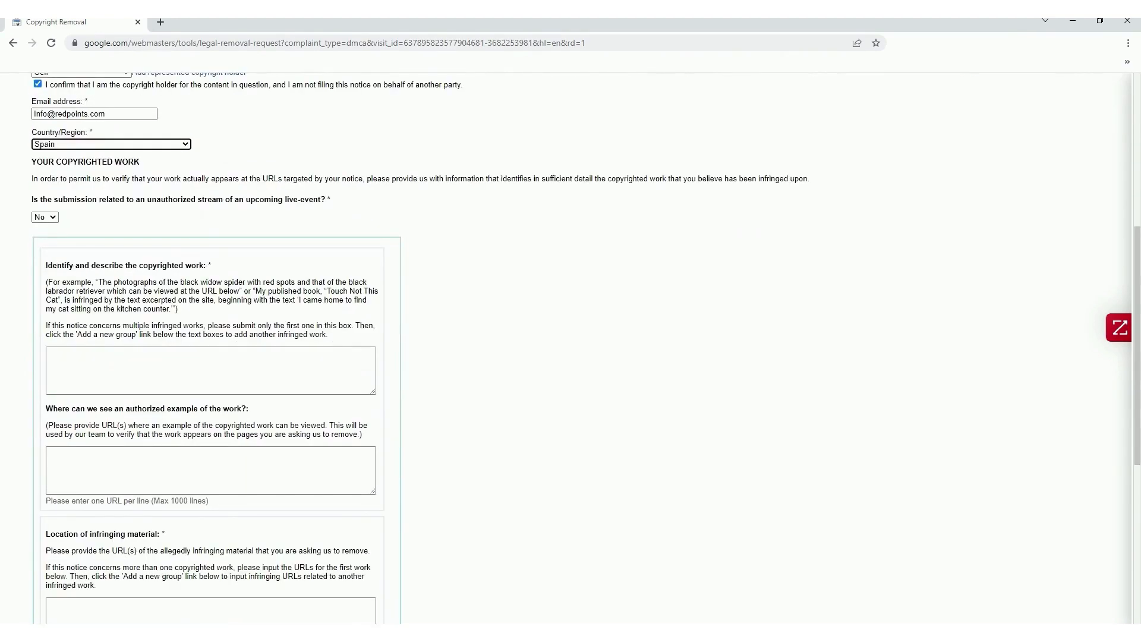
- Describe the copyrighted work as 'this is a duplicate of my website...'
click(211, 370)
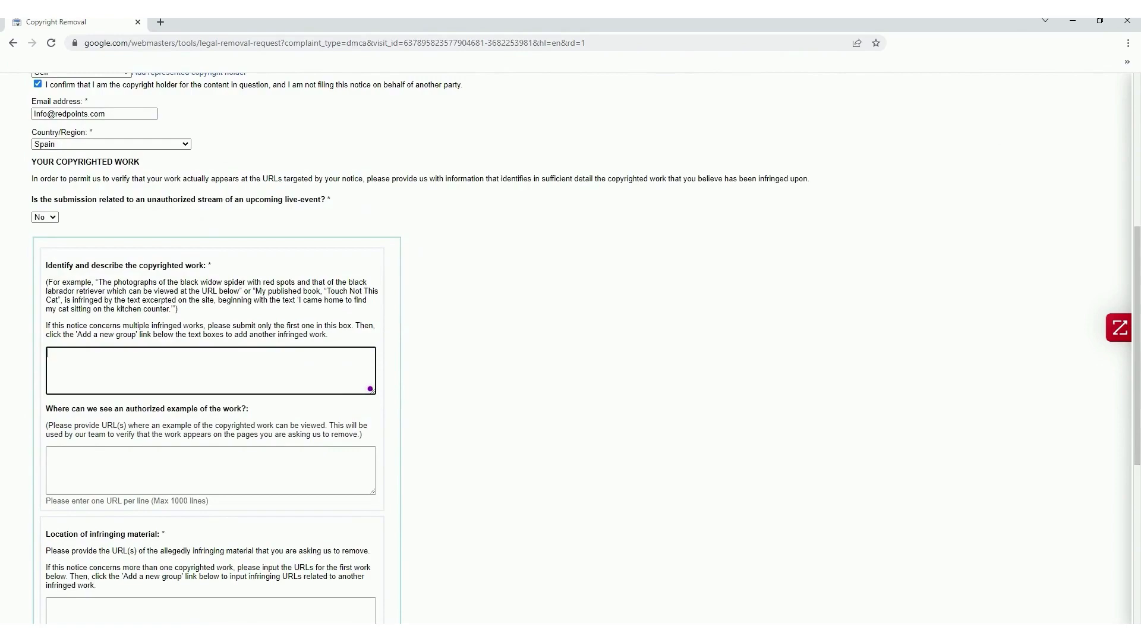
scroll(down, 3)
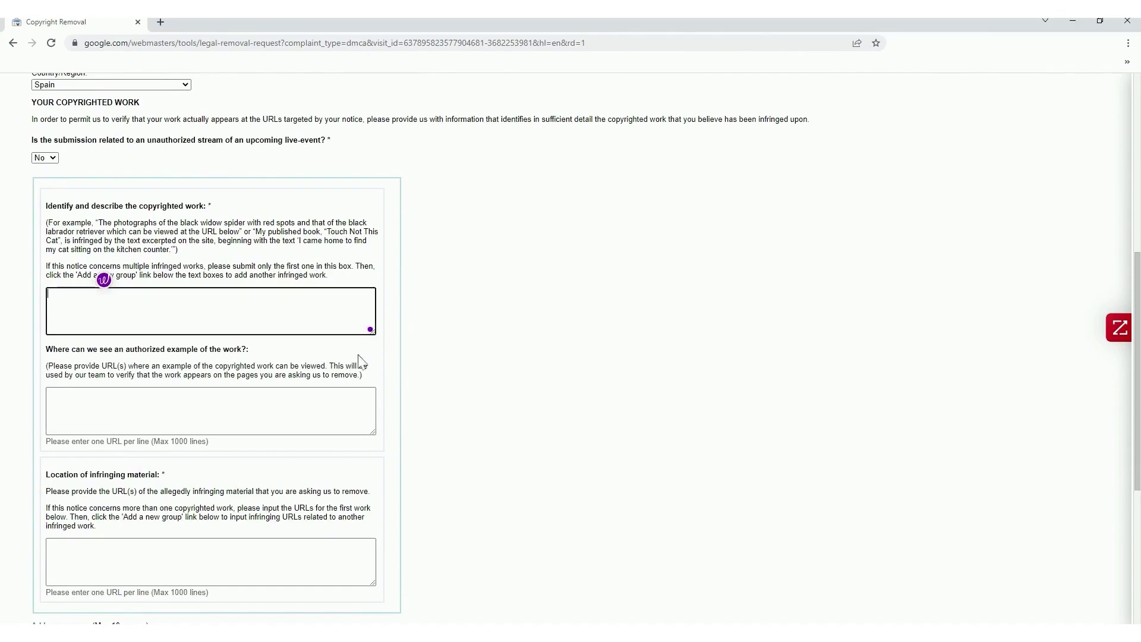
text(this is a duplicate of my website)
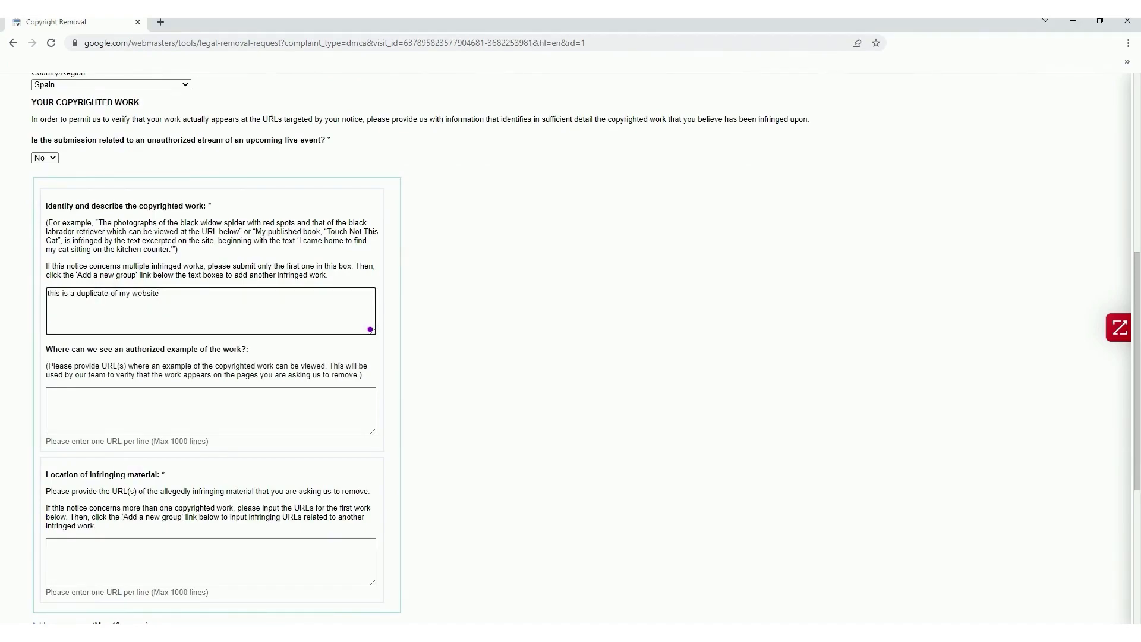
text(...)
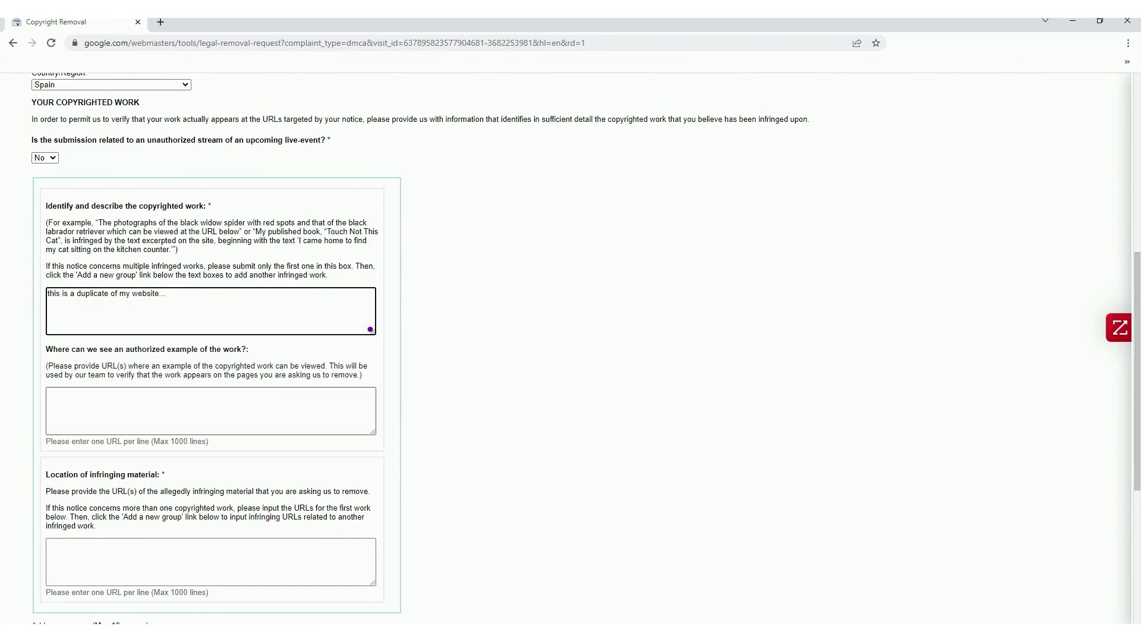
- Fill the original location and infringing 'duplicate website' fields, and add a second work group
click(210, 411)
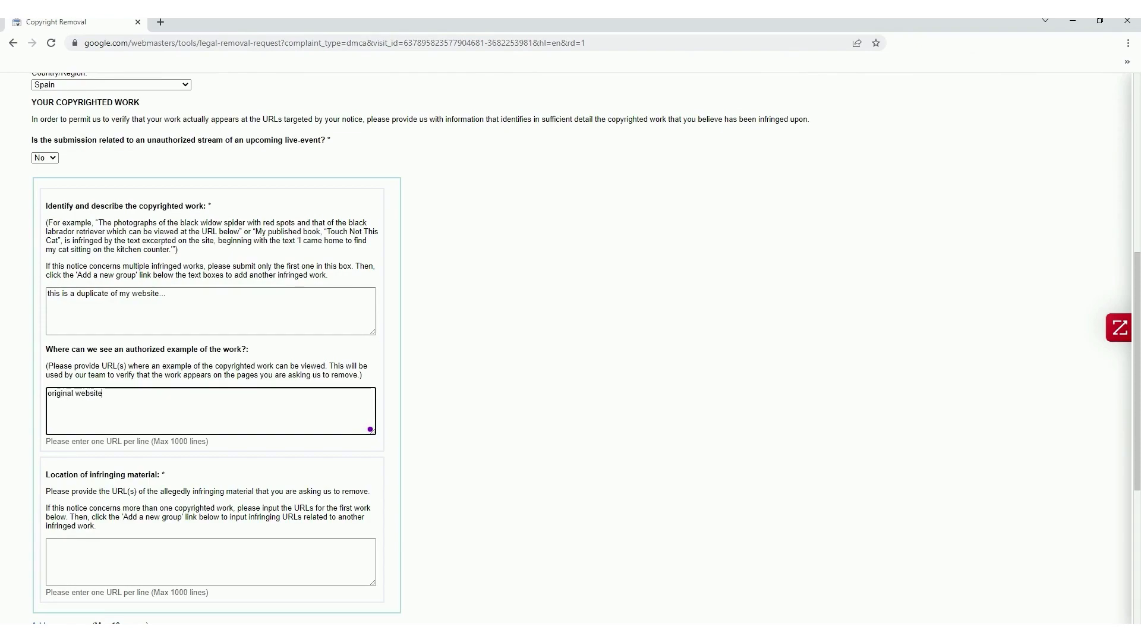
scroll(down, 3)
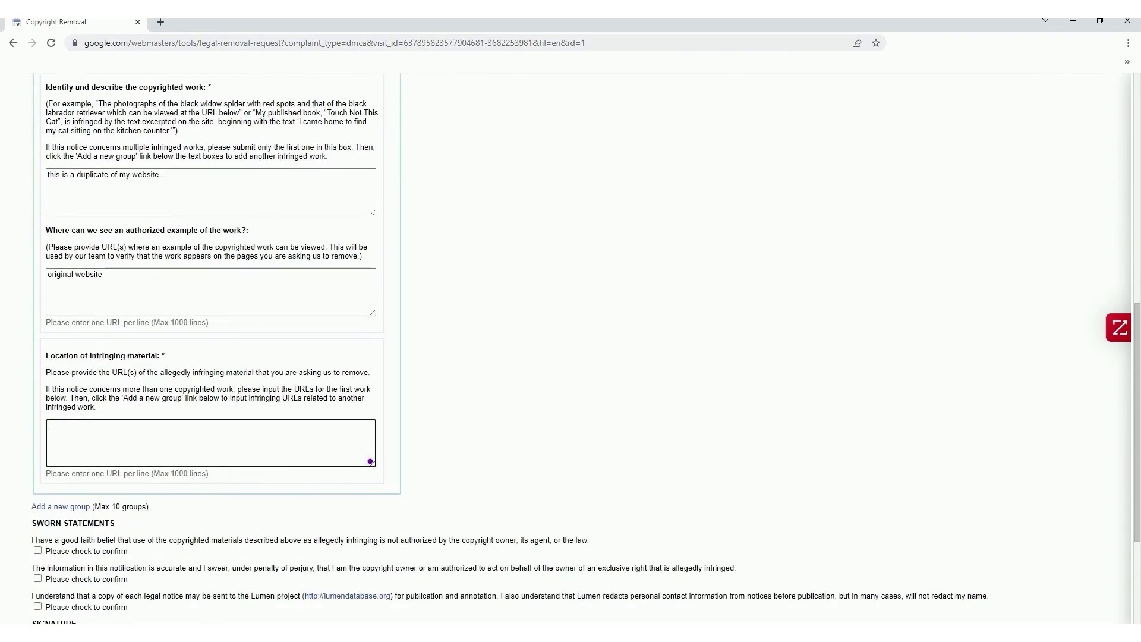
text(duplicate website)
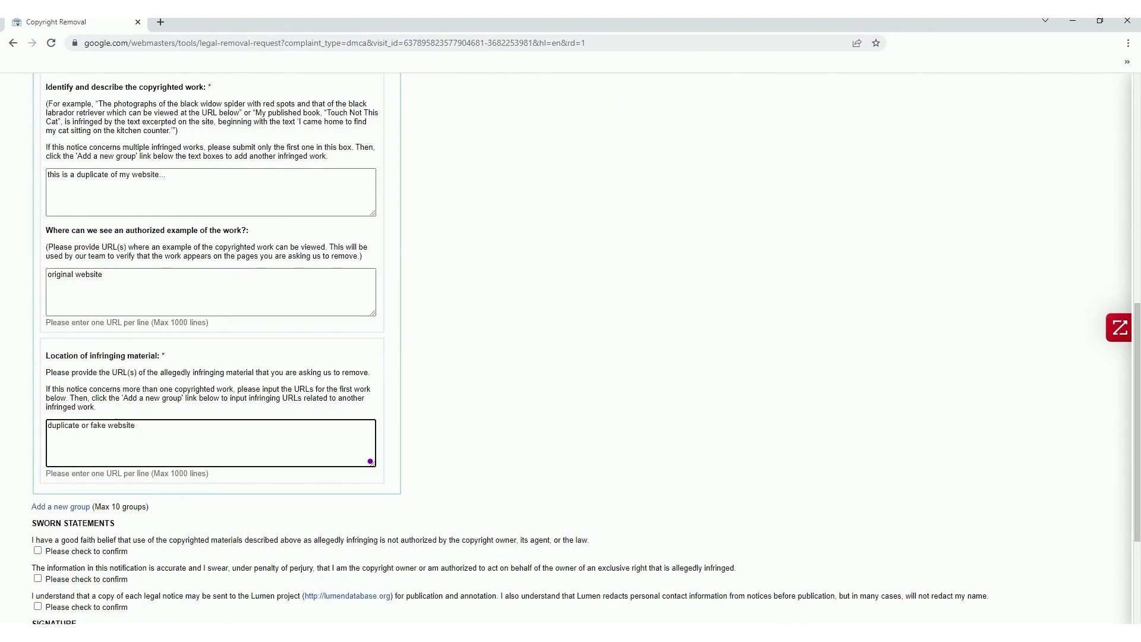
click(60, 507)
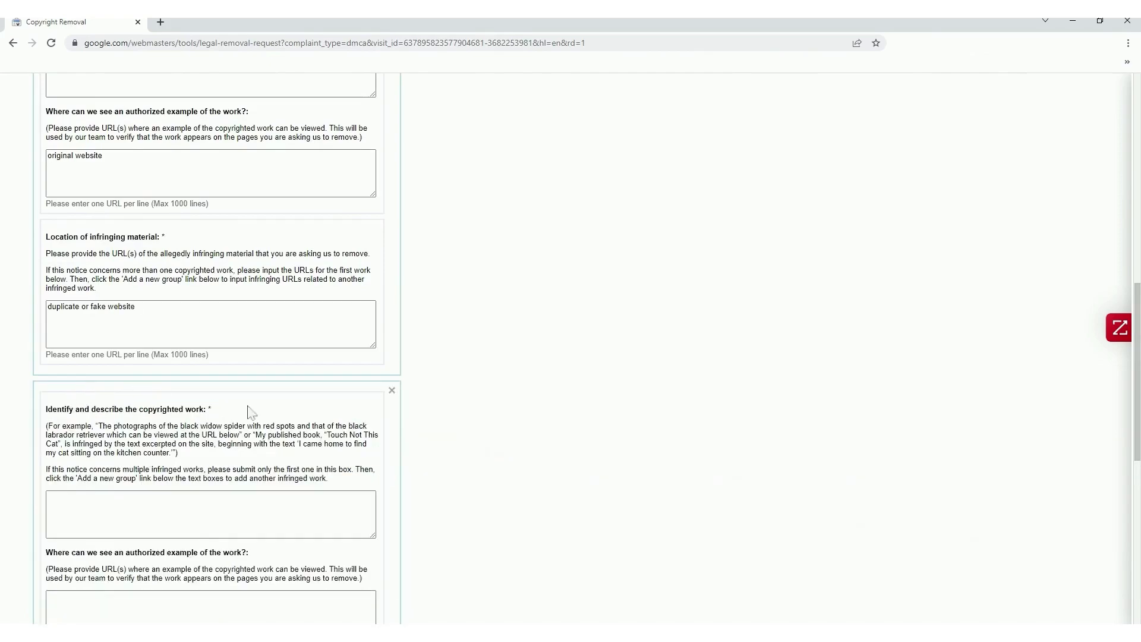
- Scroll to the sworn statements and confirm the statement about sharing with Lumen
scroll(down, 3)
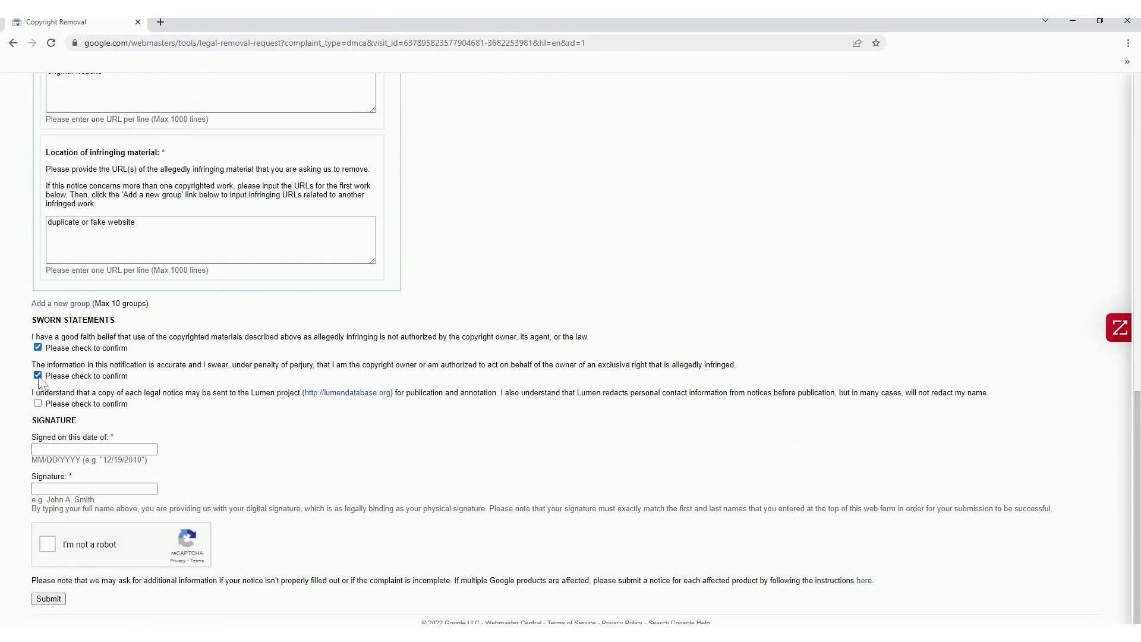
click(37, 403)
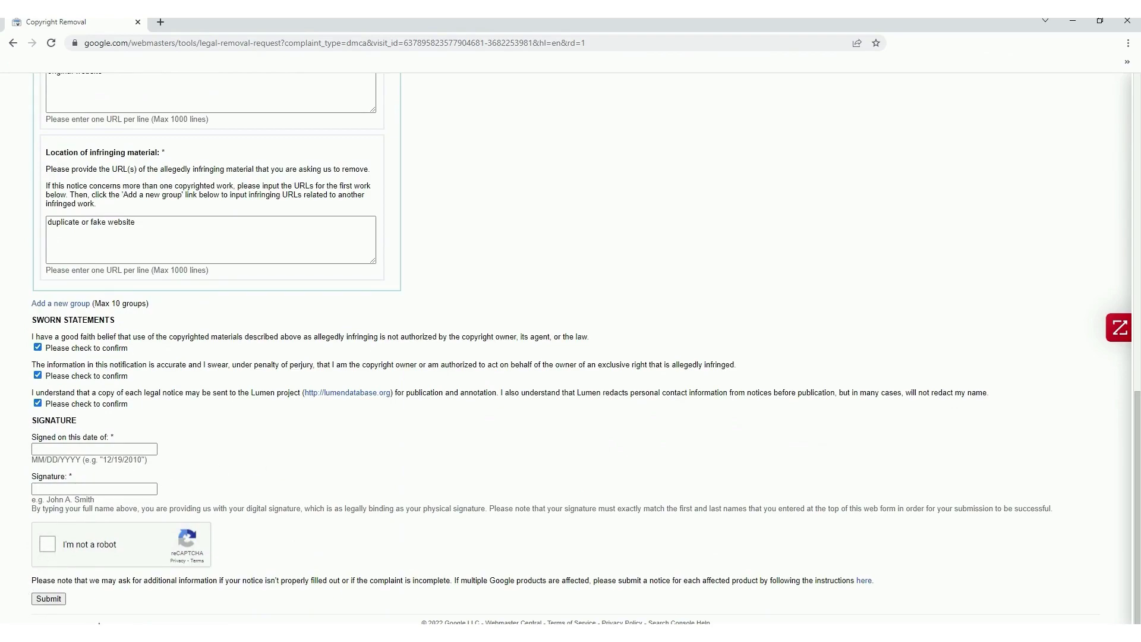
mouse_move(347, 552)
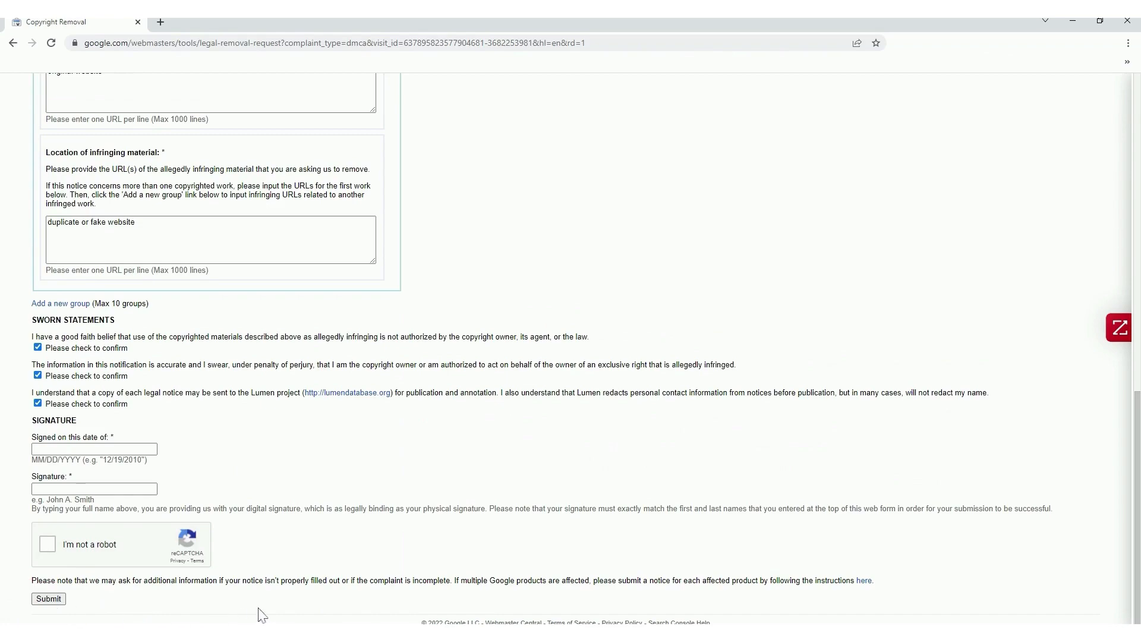
mouse_move(551, 570)
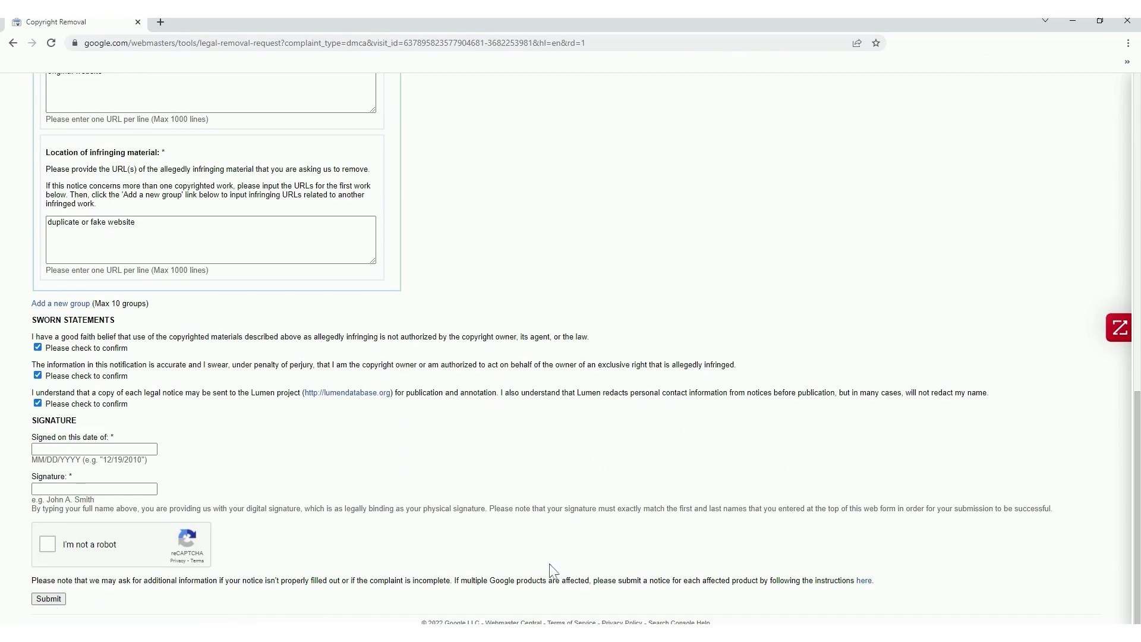